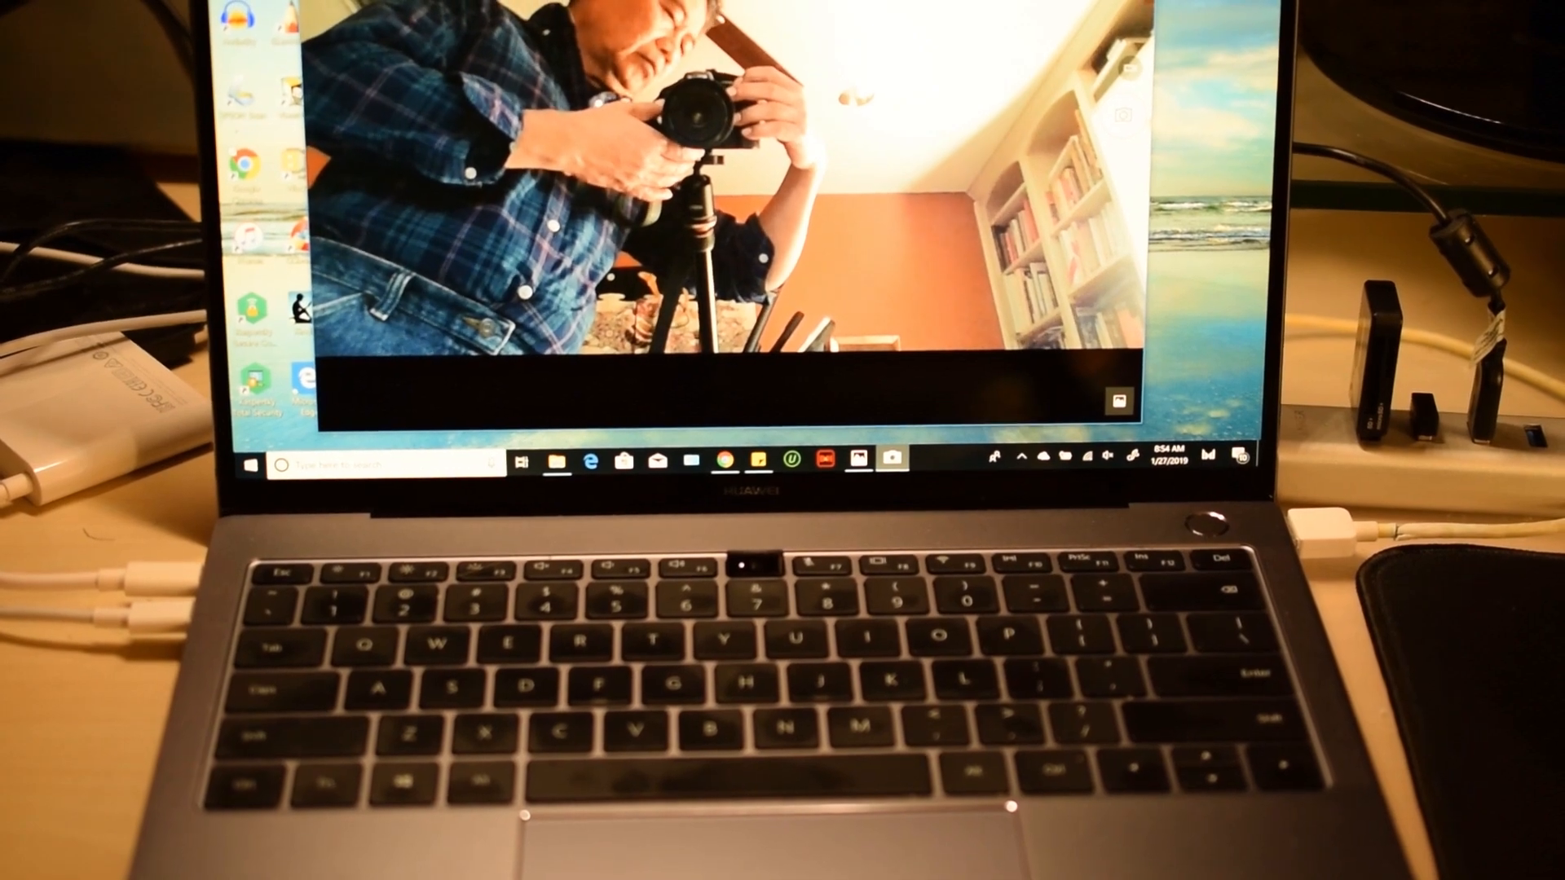
Leave the Camera app's webcam view and bring up the Start menu's app list and tiles
{"action": "left_click", "coordinate": [244, 464]}
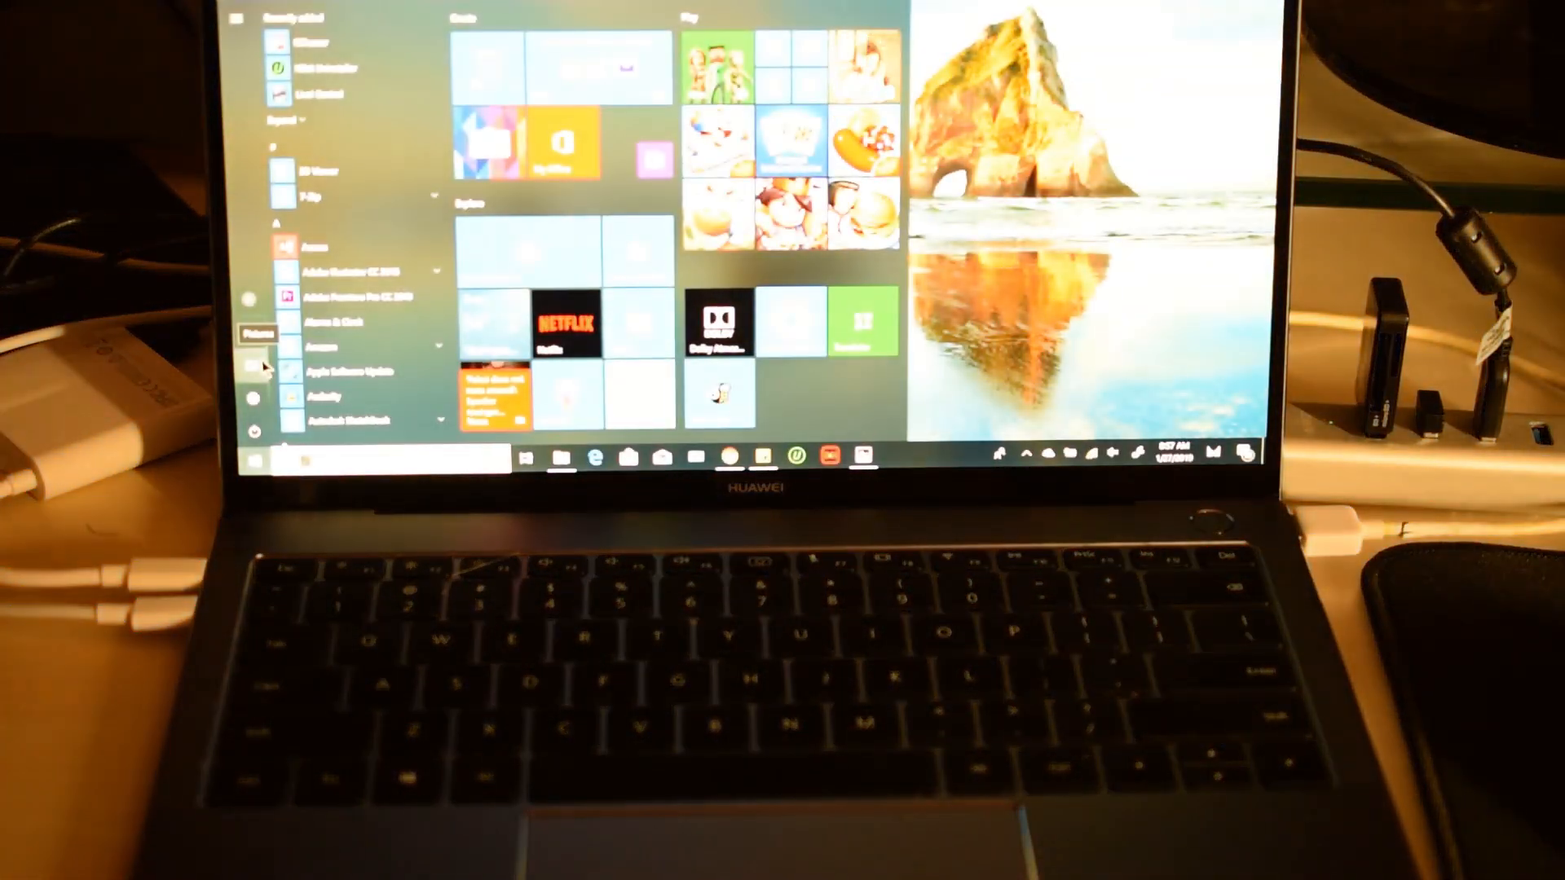